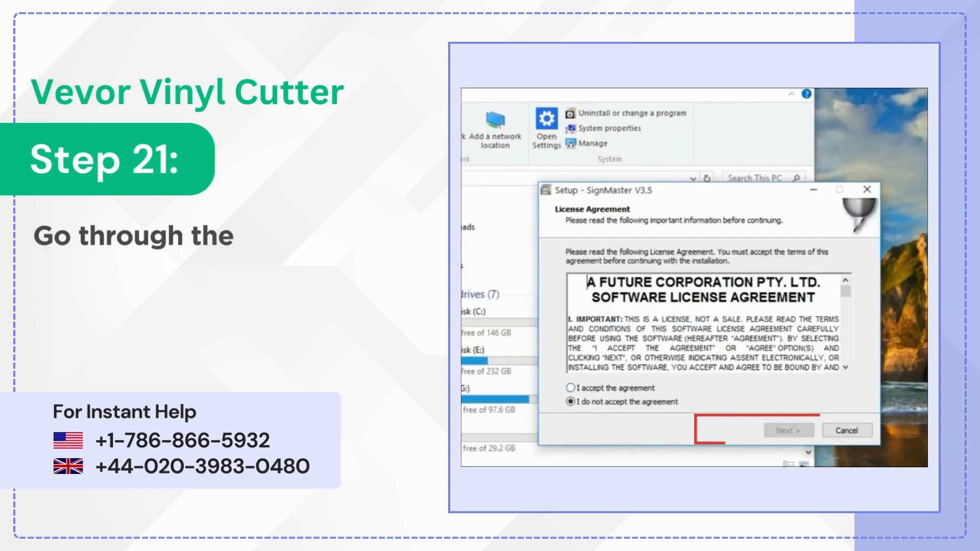
pyautogui.click(570, 388)
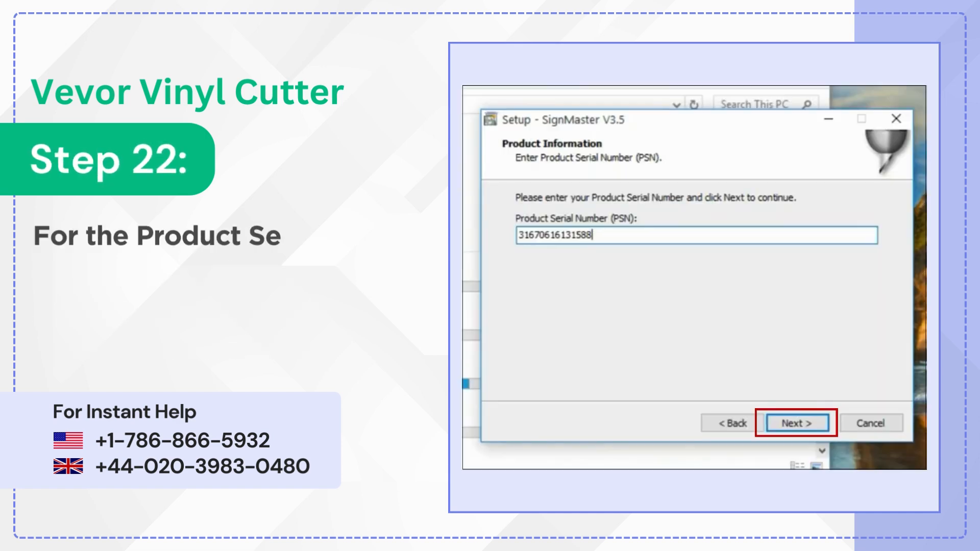
pyautogui.write('7610')
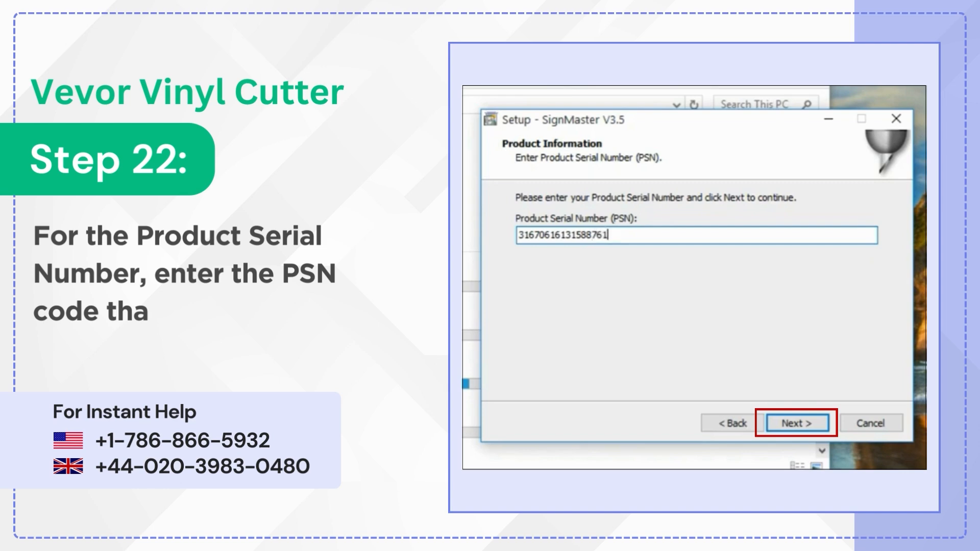
pyautogui.write('18')
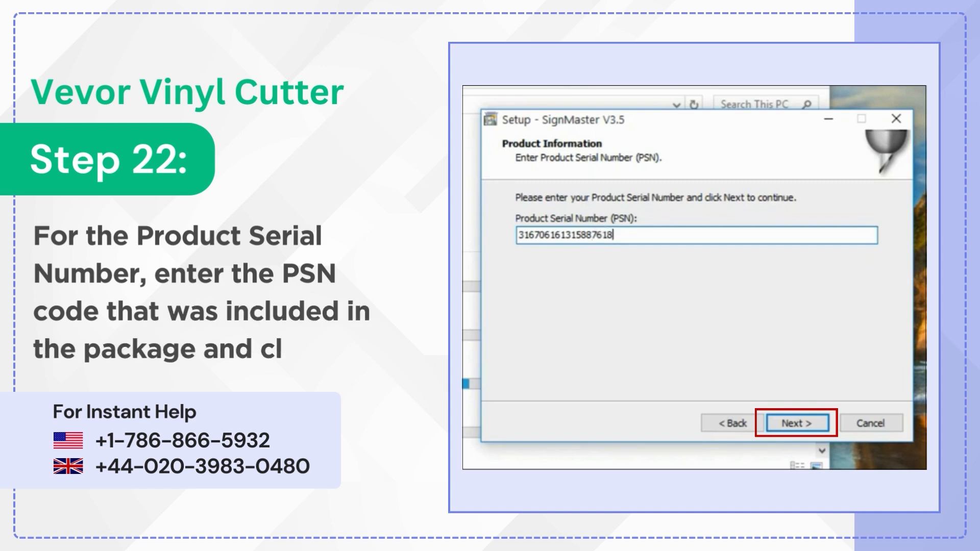
pyautogui.write('03')
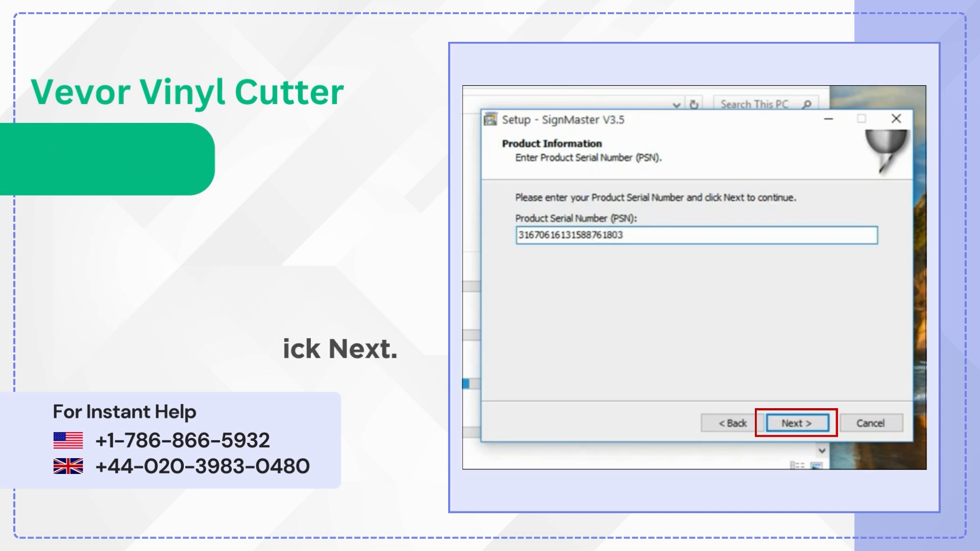
pyautogui.click(795, 423)
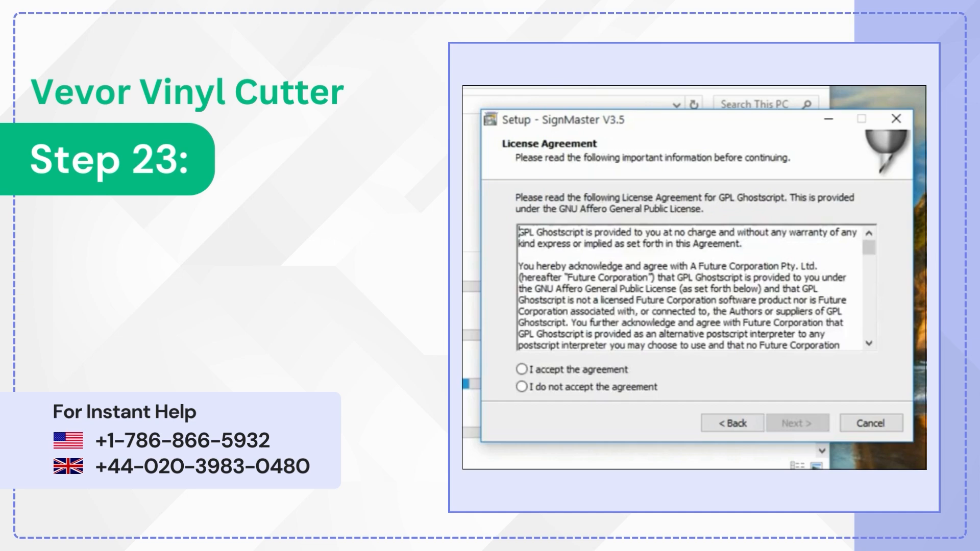
# Accept the Ghostscript licence and install with default folder, metric units and both extra tasks
pyautogui.click(522, 369)
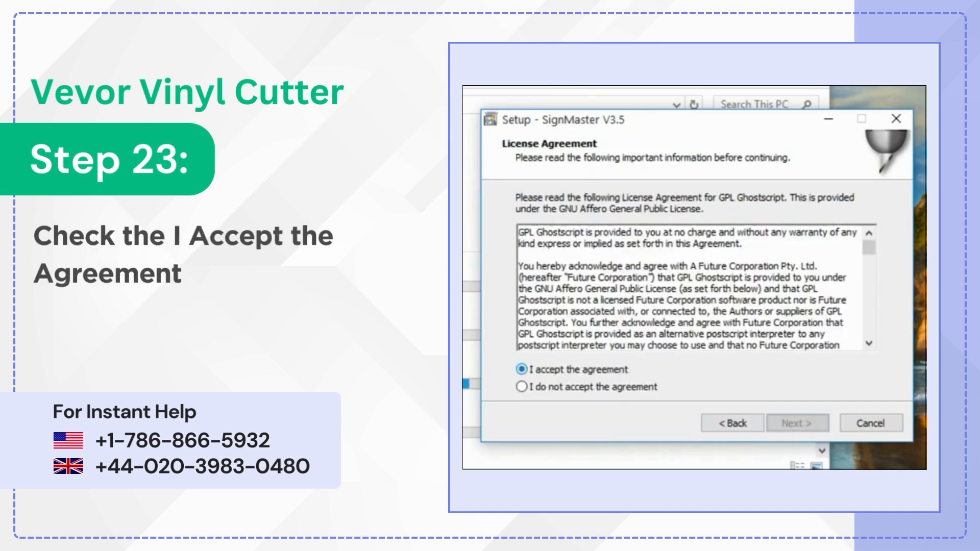
pyautogui.click(797, 423)
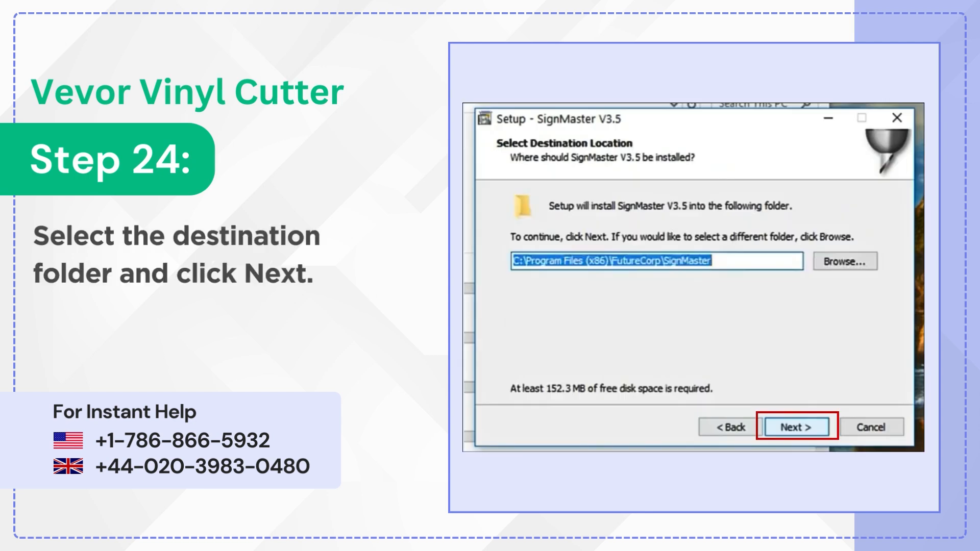
pyautogui.click(795, 426)
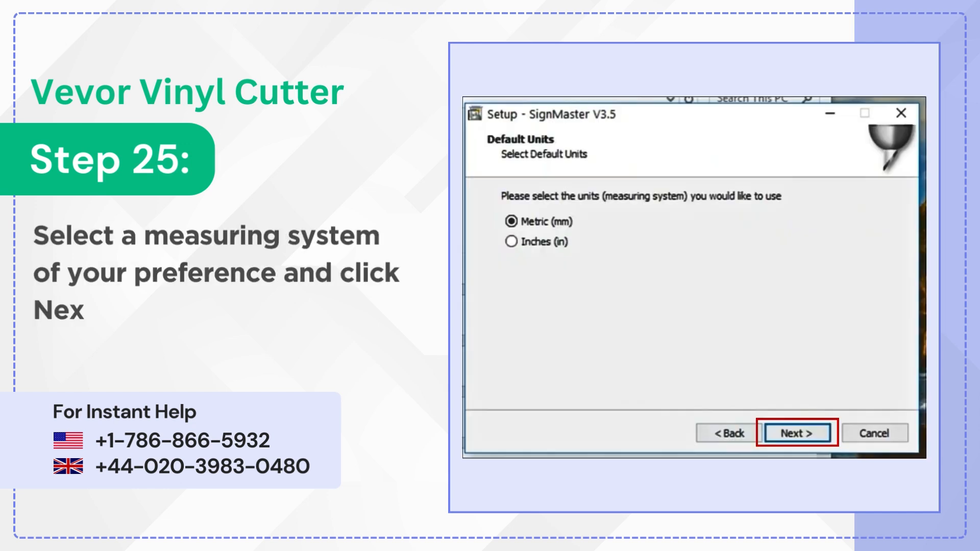
pyautogui.click(795, 433)
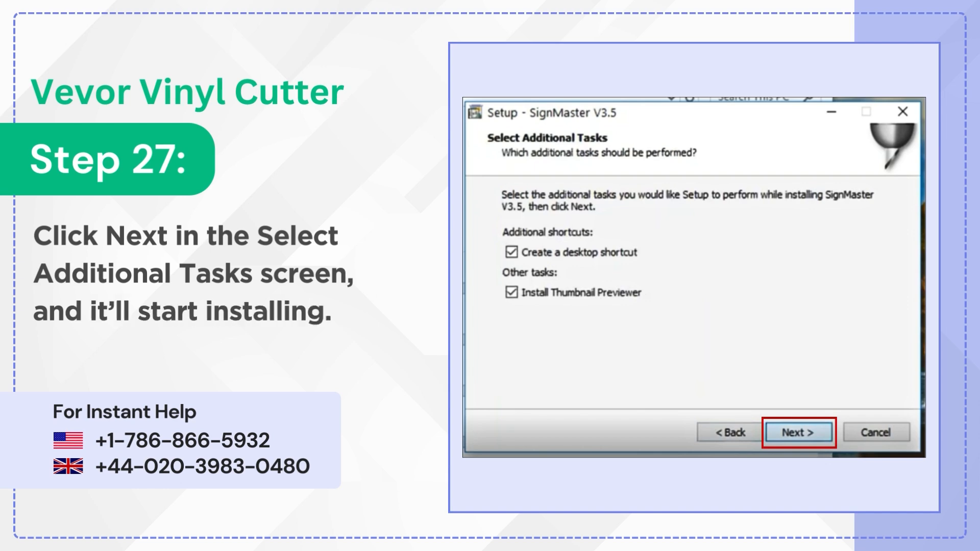
pyautogui.click(798, 432)
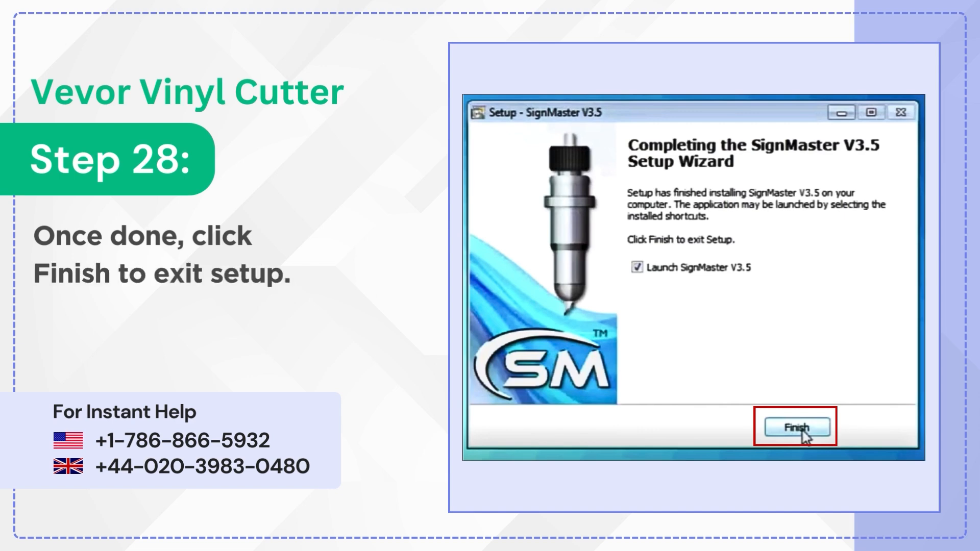
# Finish and exit the completed SignMaster V3.5 setup wizard
pyautogui.click(795, 427)
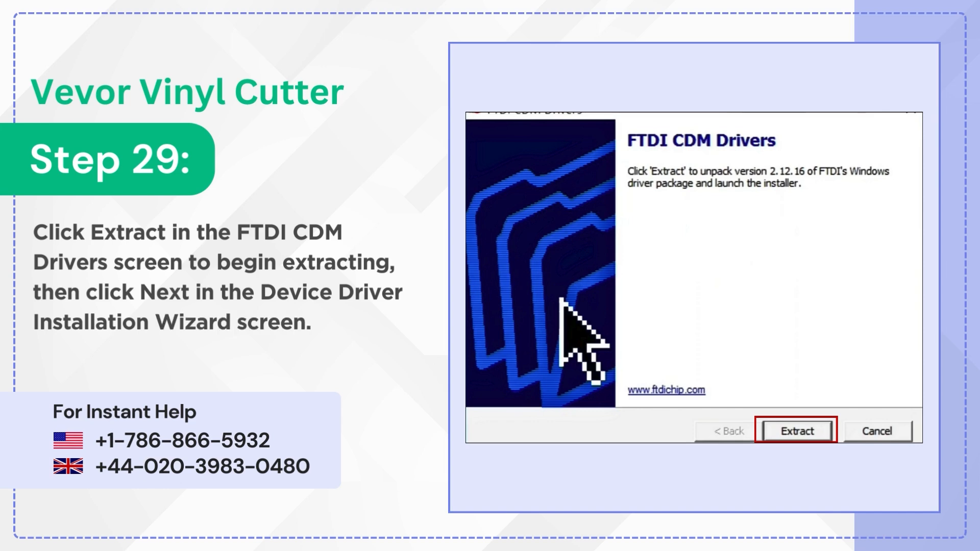
# Extract the FTDI CDM drivers, accept their licence, and finish the driver installation
pyautogui.click(796, 431)
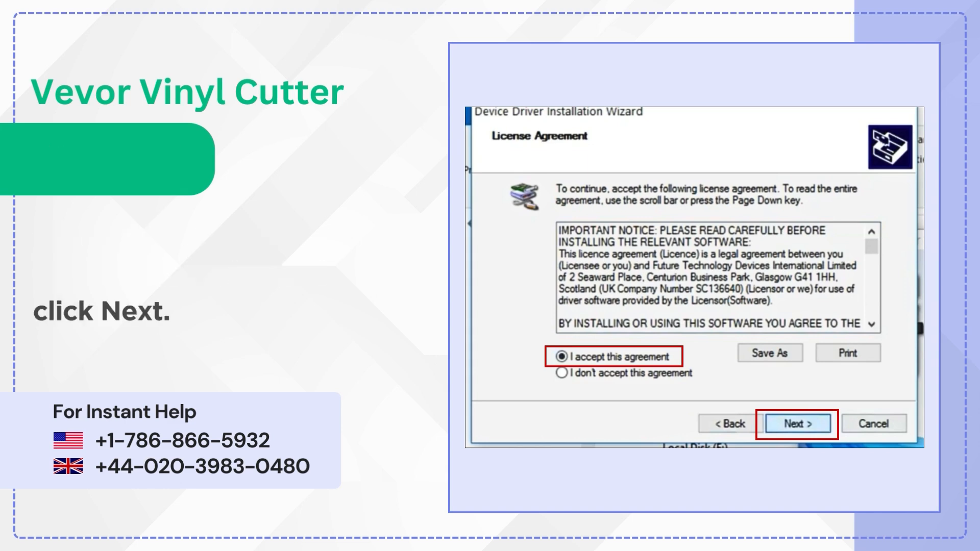
pyautogui.click(797, 423)
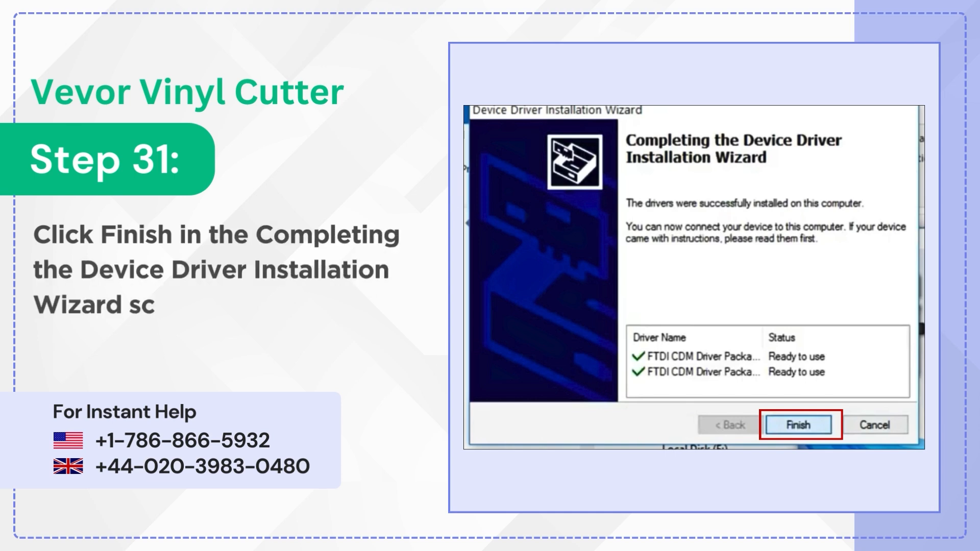
pyautogui.click(799, 425)
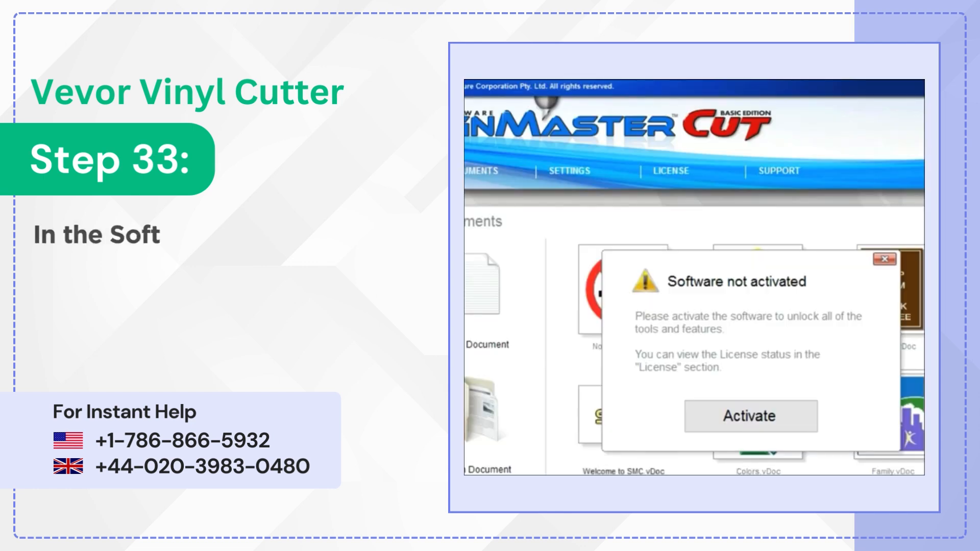
# Activate SignMaster CUT online through the Licence Manager, then close the manager
pyautogui.click(749, 417)
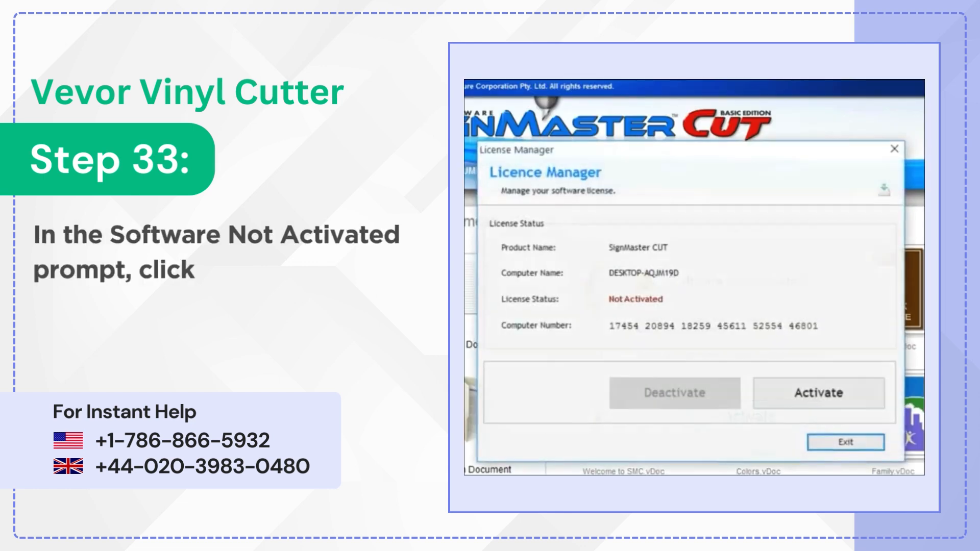
pyautogui.click(819, 393)
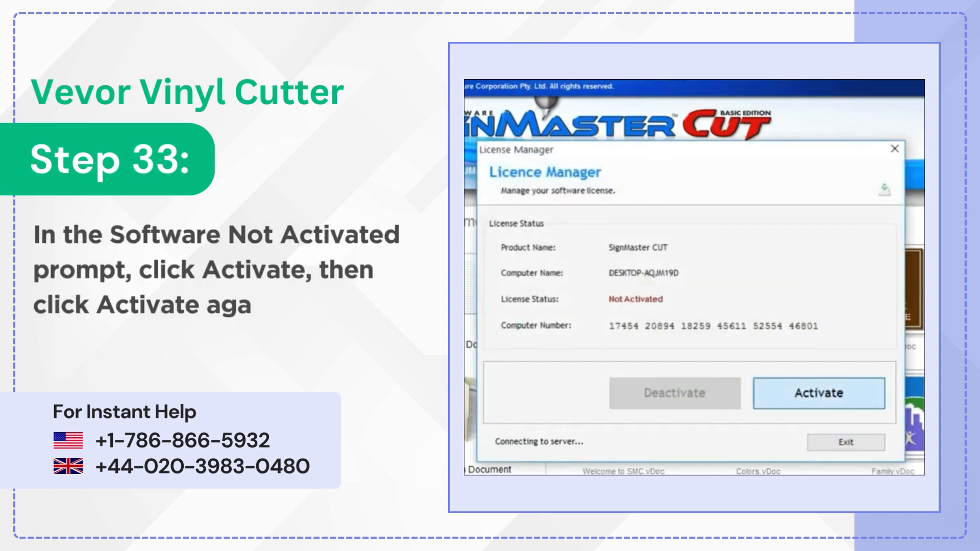
pyautogui.click(818, 393)
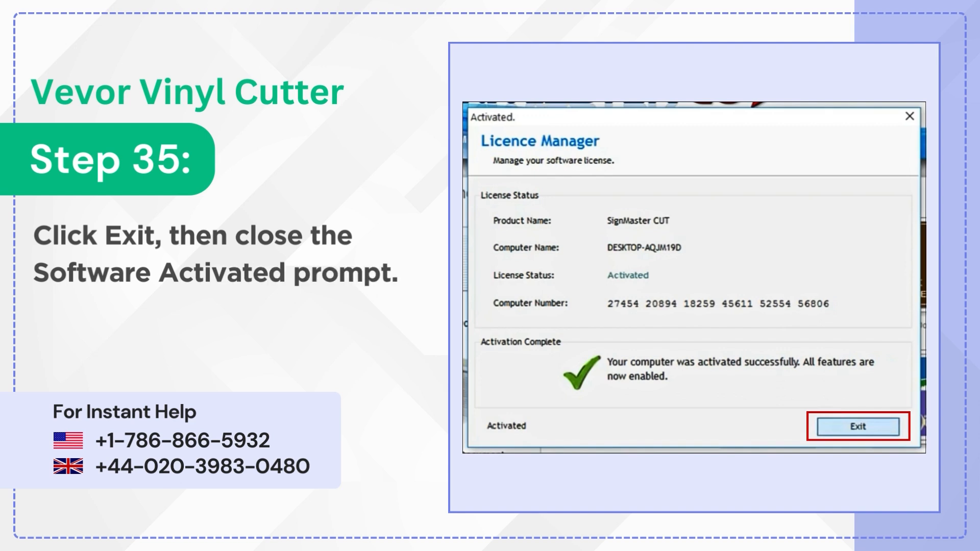
pyautogui.click(857, 427)
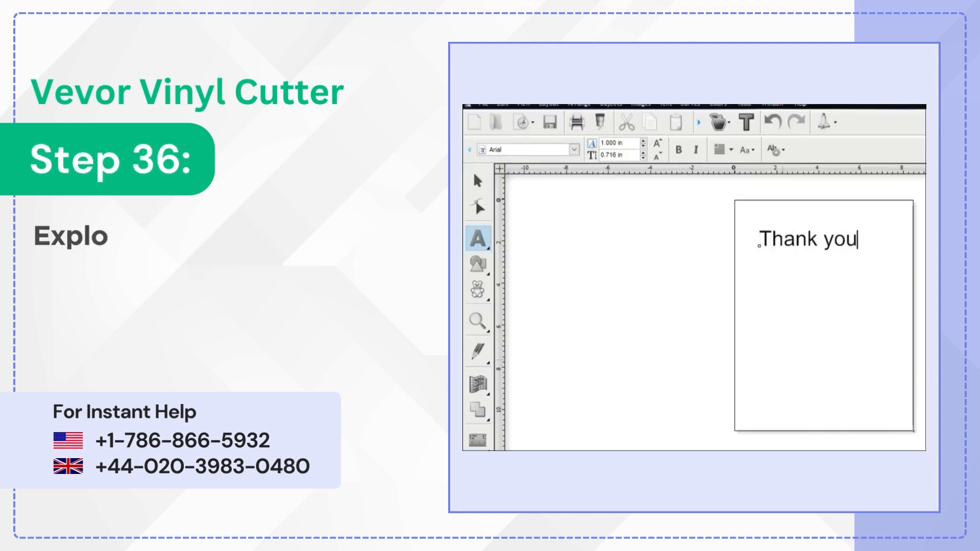